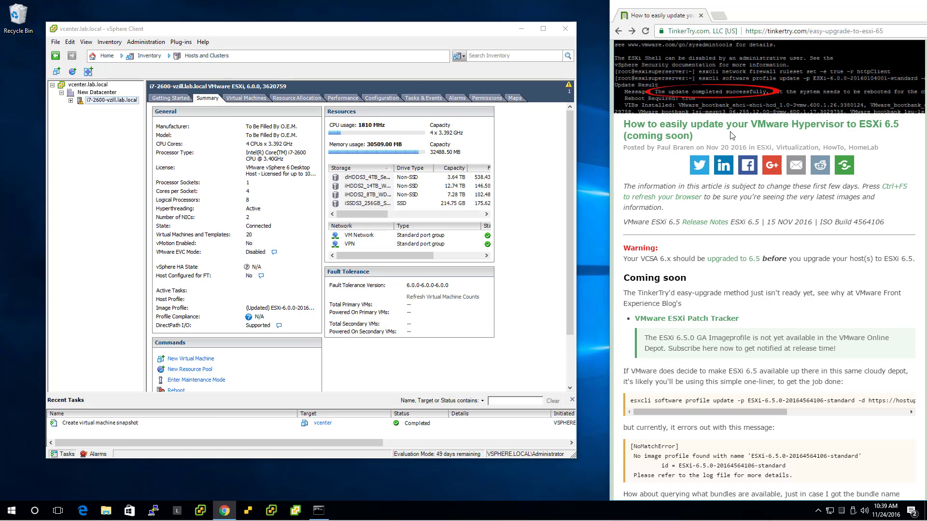
{"action": "mouse_move", "coordinate": [702, 136]}
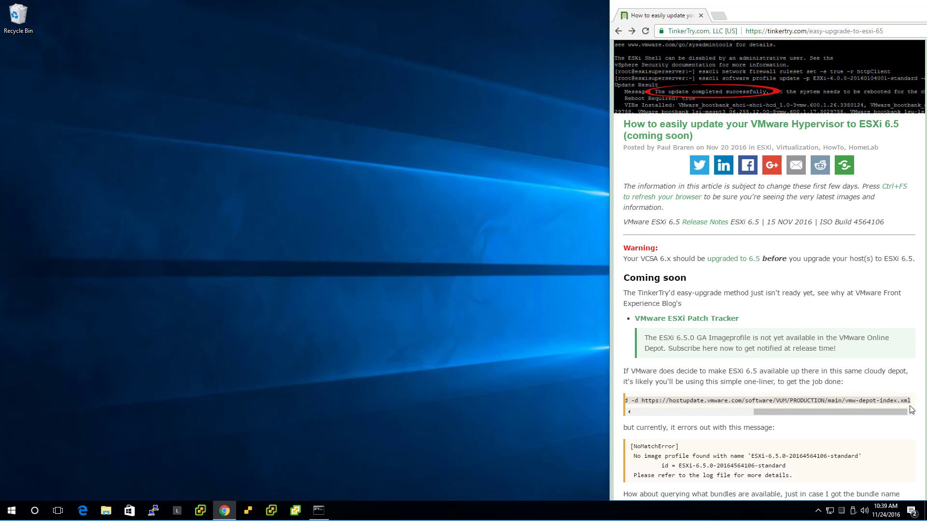
{"action": "mouse_move", "coordinate": [821, 412]}
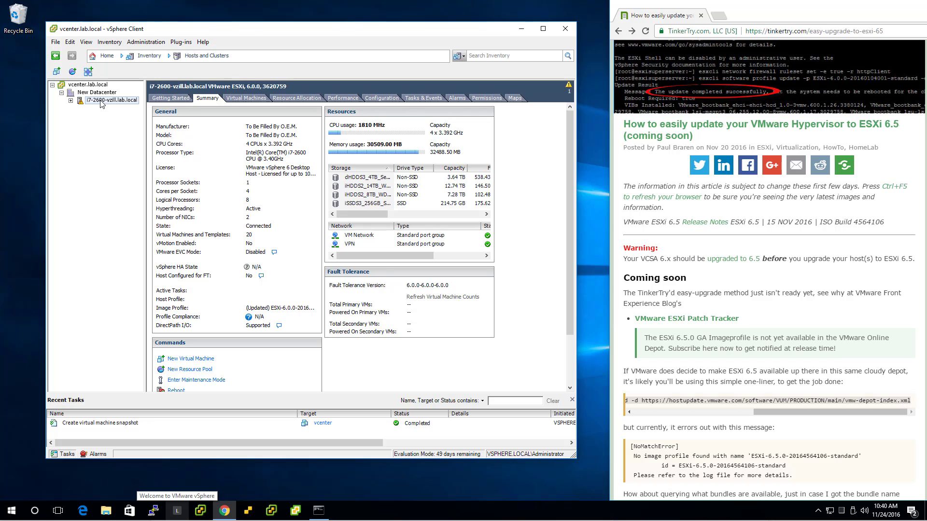
{"action": "mouse_move", "coordinate": [282, 233]}
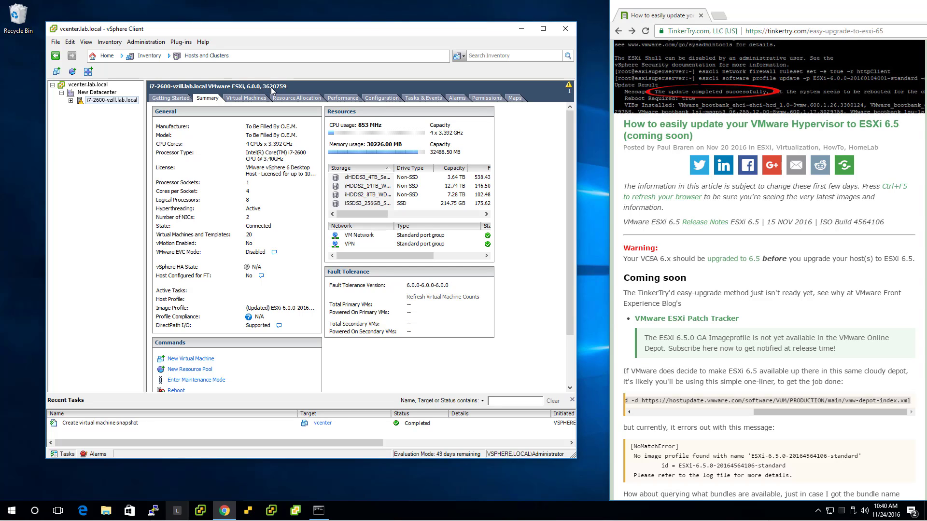
Check under Configuration > Security Profile > Services Properties that SSH is Running, then cancel out.
{"action": "left_click", "coordinate": [381, 98]}
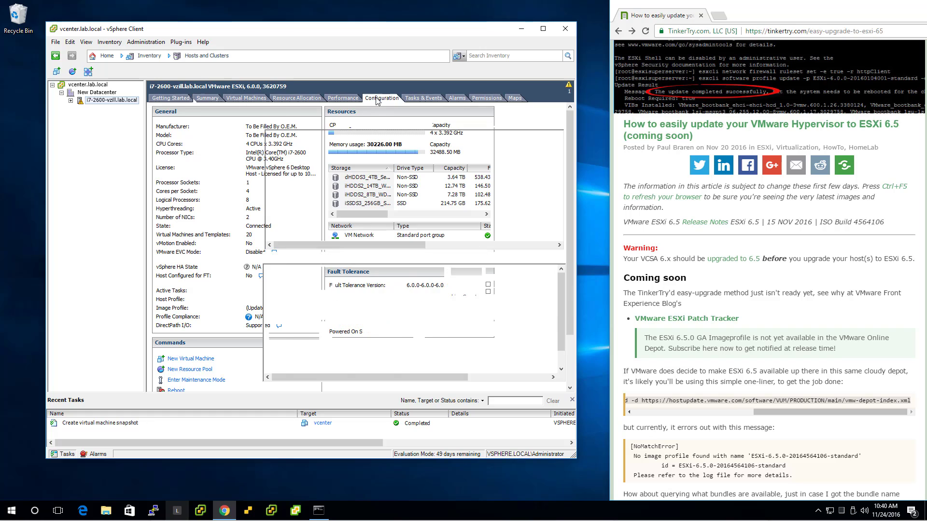
{"action": "left_click", "coordinate": [172, 142]}
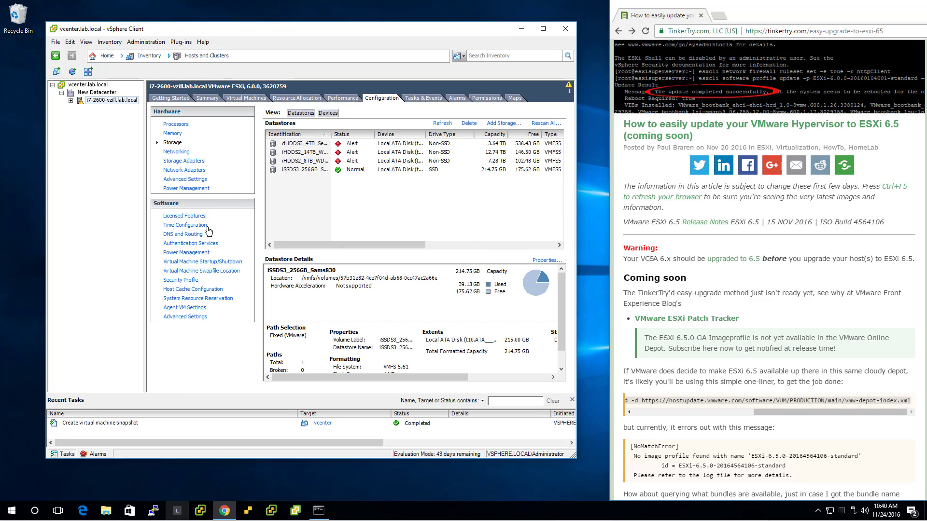
{"action": "mouse_move", "coordinate": [209, 190]}
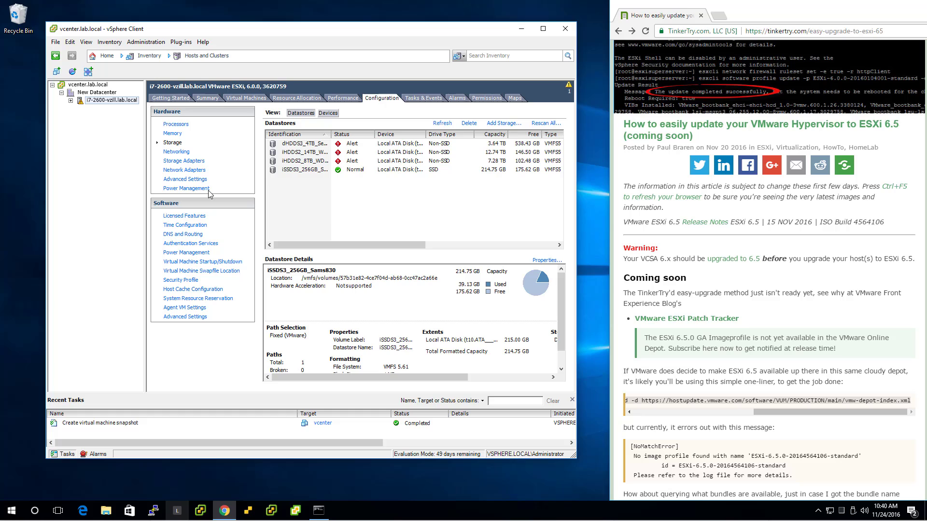
{"action": "mouse_move", "coordinate": [186, 272]}
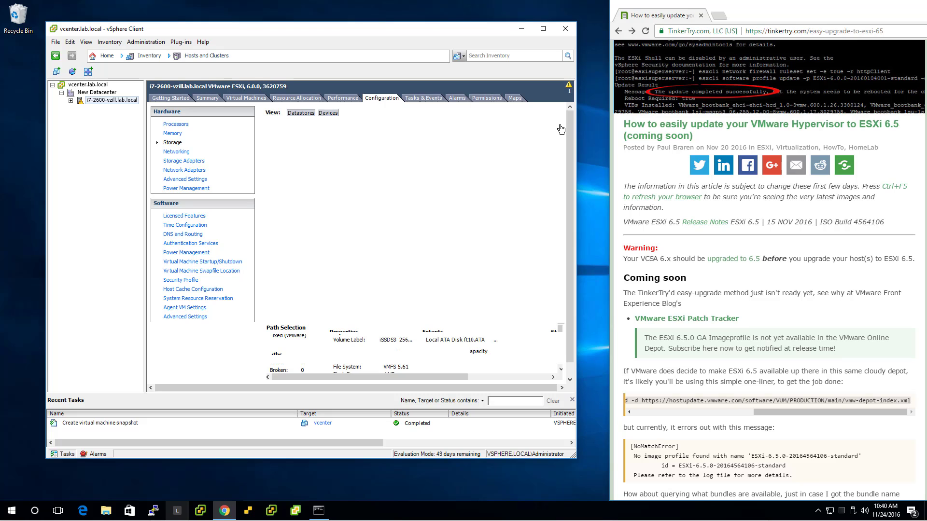
{"action": "left_click", "coordinate": [180, 280]}
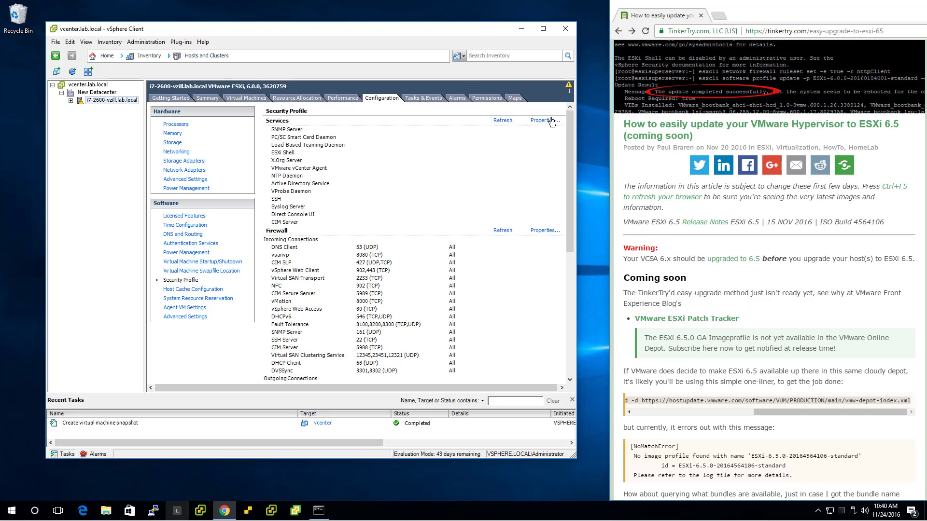
{"action": "left_click", "coordinate": [542, 119]}
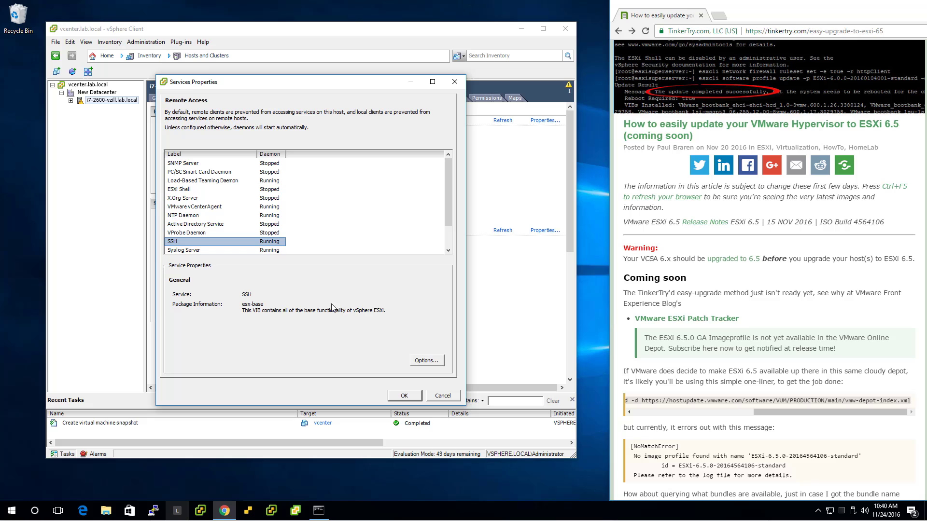
{"action": "left_click", "coordinate": [426, 360]}
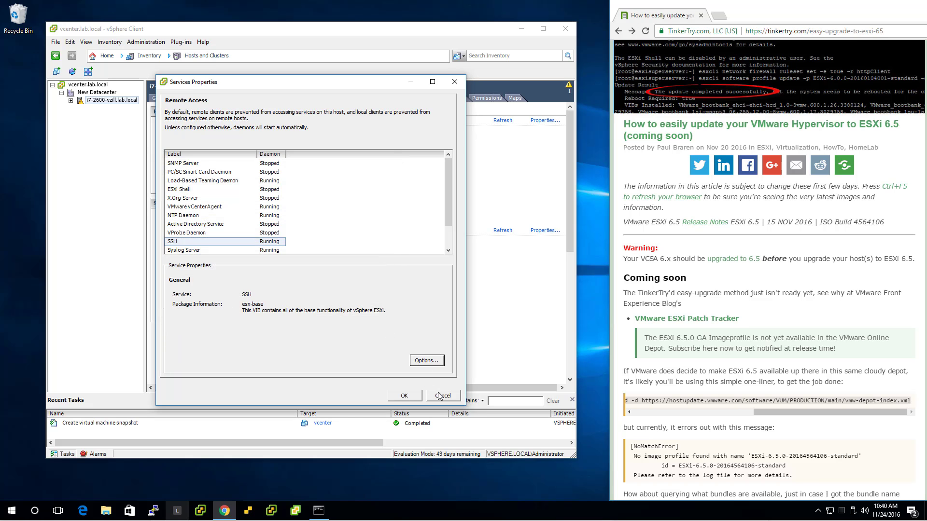
{"action": "left_click", "coordinate": [442, 396]}
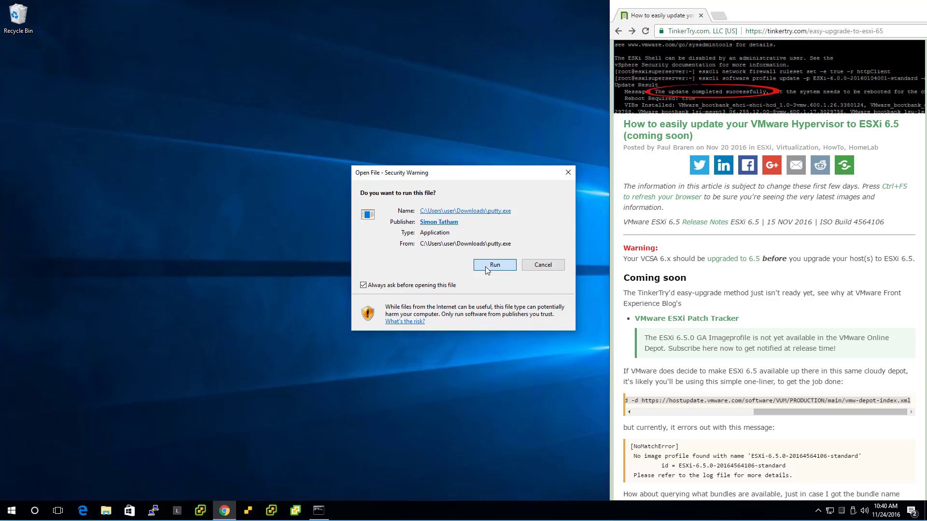
Launch putty.exe, connect to host i7-2600-vzill, accept its host key and log in as root.
{"action": "left_click", "coordinate": [494, 264]}
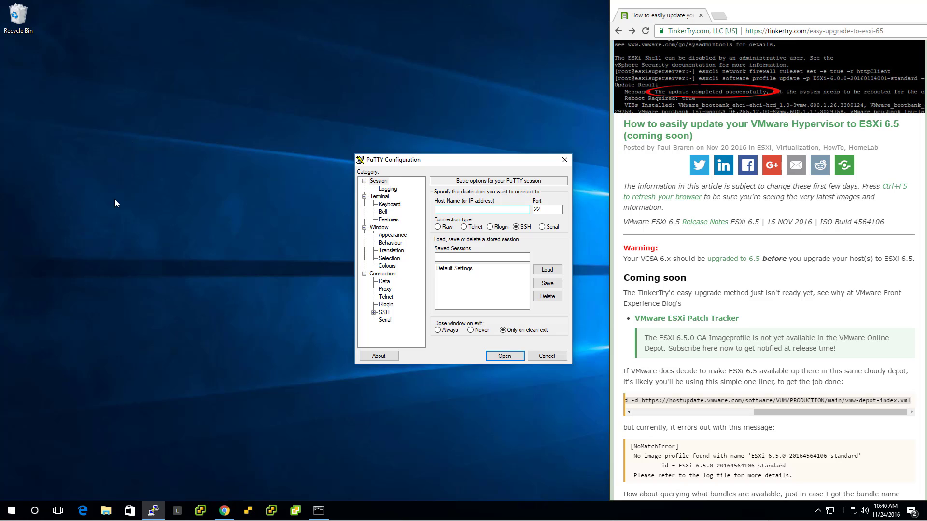
{"action": "type", "text": "i7-2600-vzill"}
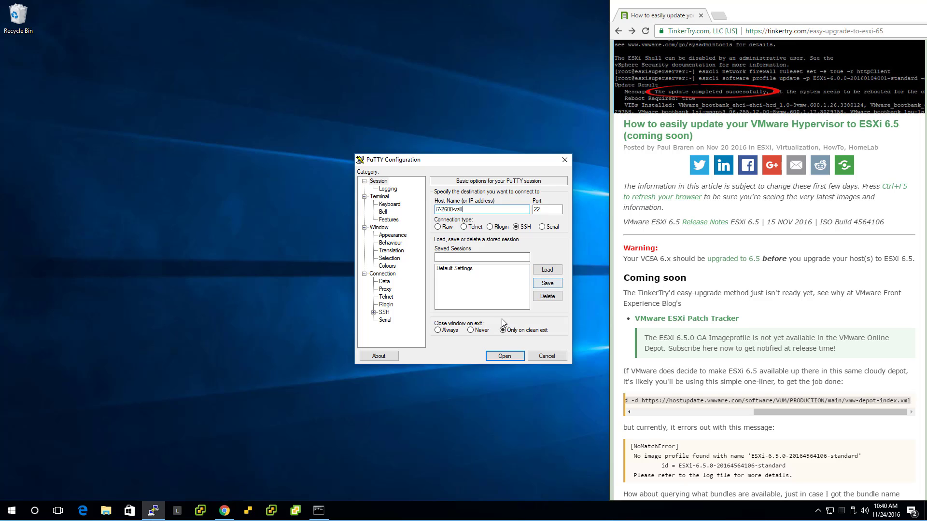
{"action": "left_click", "coordinate": [504, 356]}
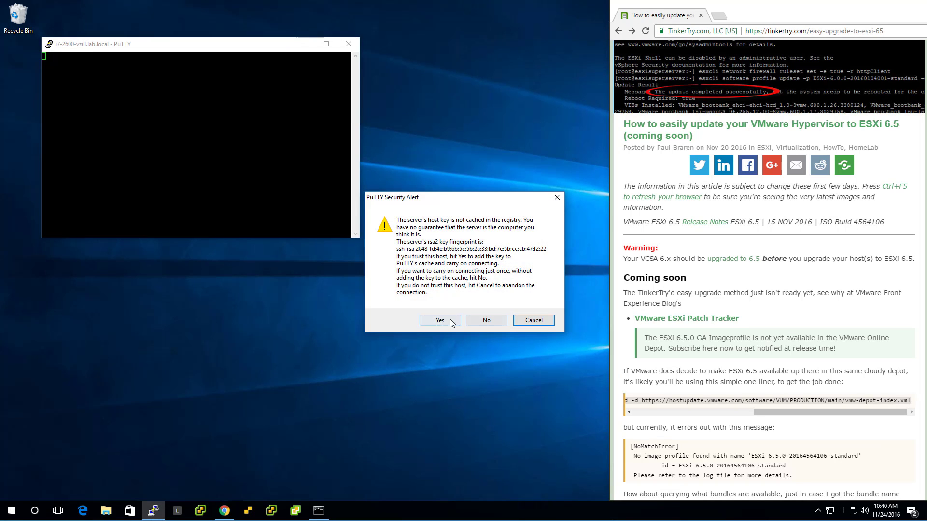
{"action": "left_click", "coordinate": [438, 320]}
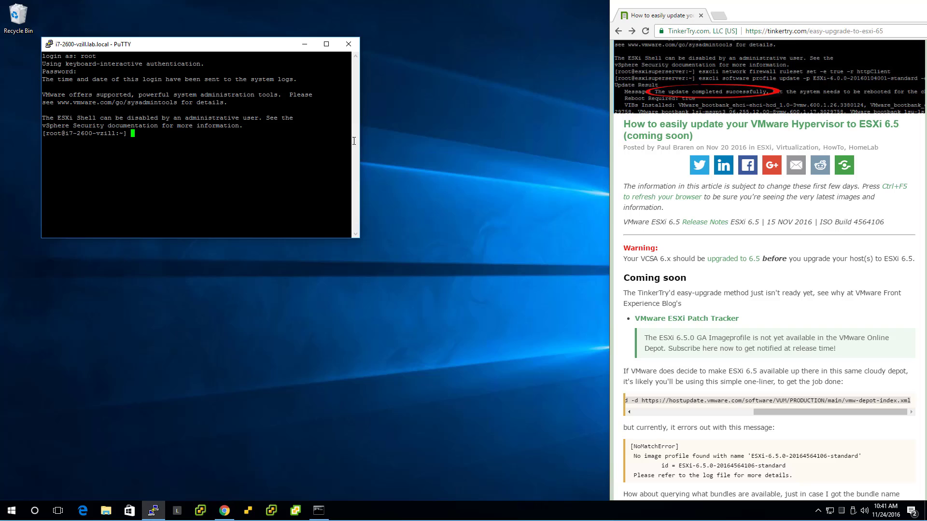
Reposition and widen the terminal, then paste and run the article's esxcli profile update command.
{"action": "left_click_drag", "start_coordinate": [195, 43], "coordinate": [159, 59]}
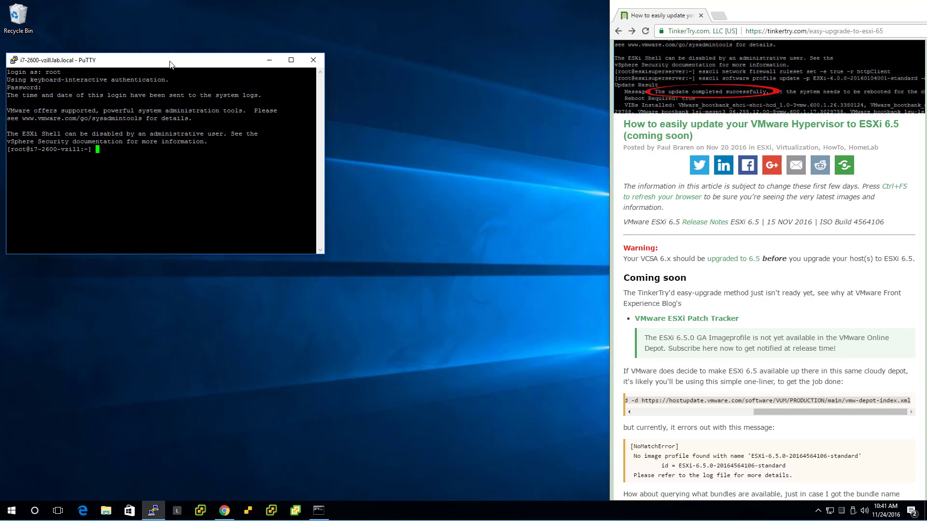
{"action": "left_click_drag", "start_coordinate": [322, 160], "coordinate": [443, 159]}
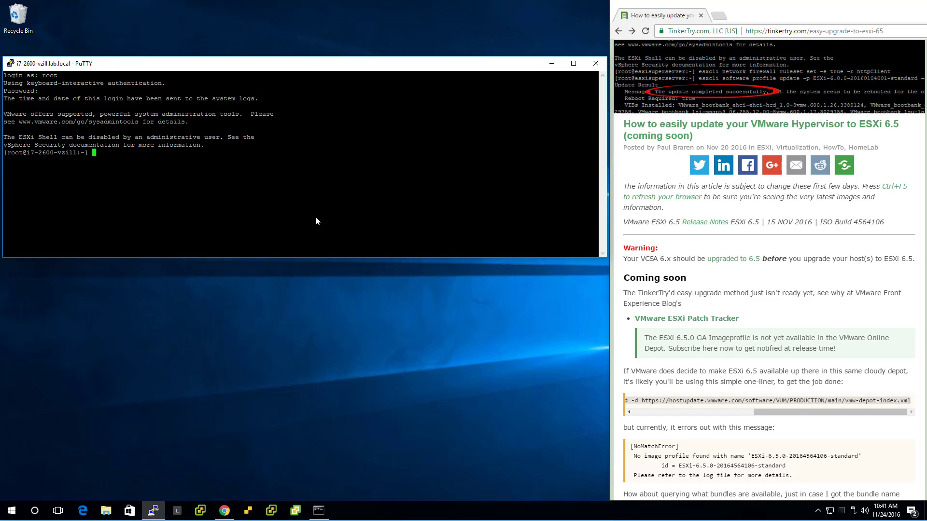
{"action": "mouse_move", "coordinate": [733, 412]}
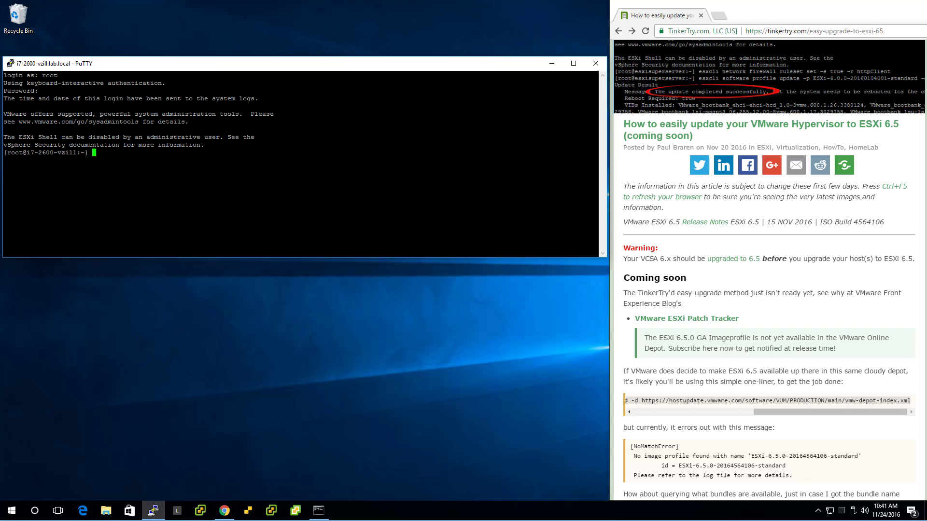
{"action": "type", "text": "i7-2600-vzil"}
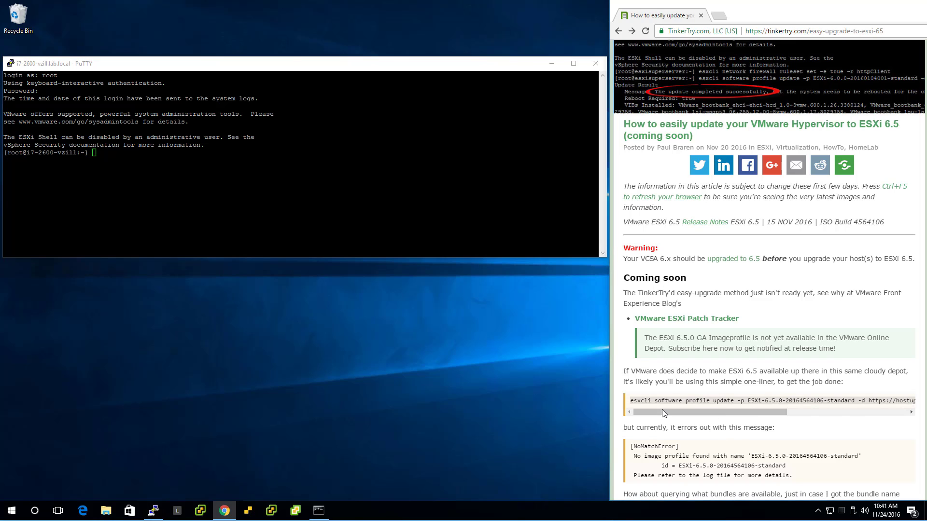
{"action": "right_click", "coordinate": [664, 414]}
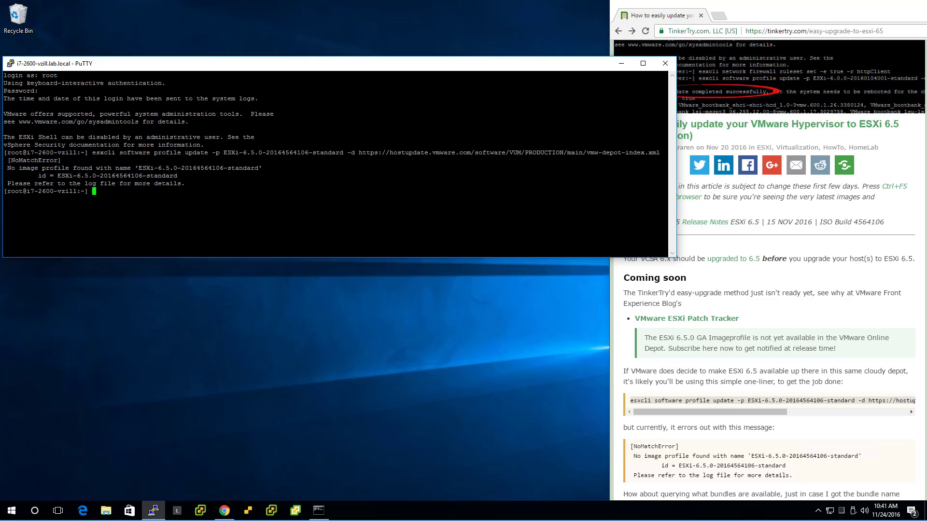
{"action": "left_click", "coordinate": [686, 319]}
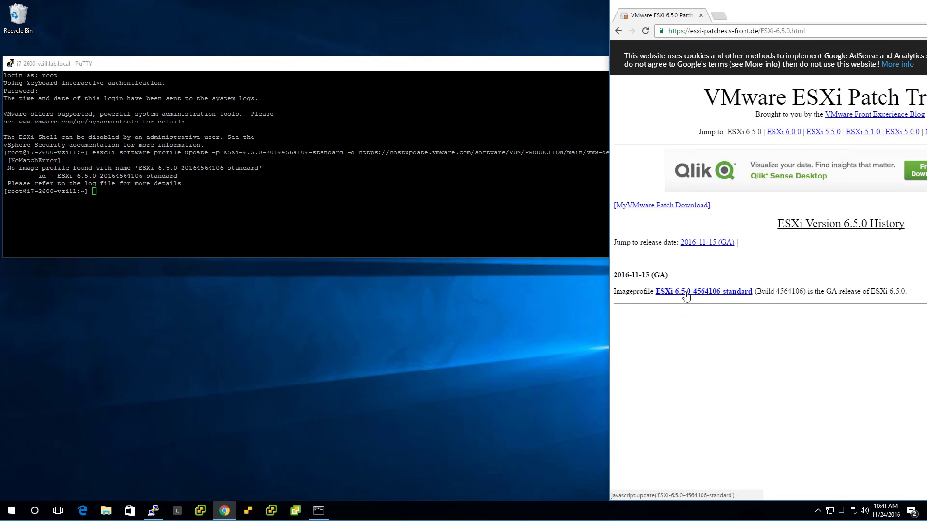
{"action": "mouse_move", "coordinate": [686, 291]}
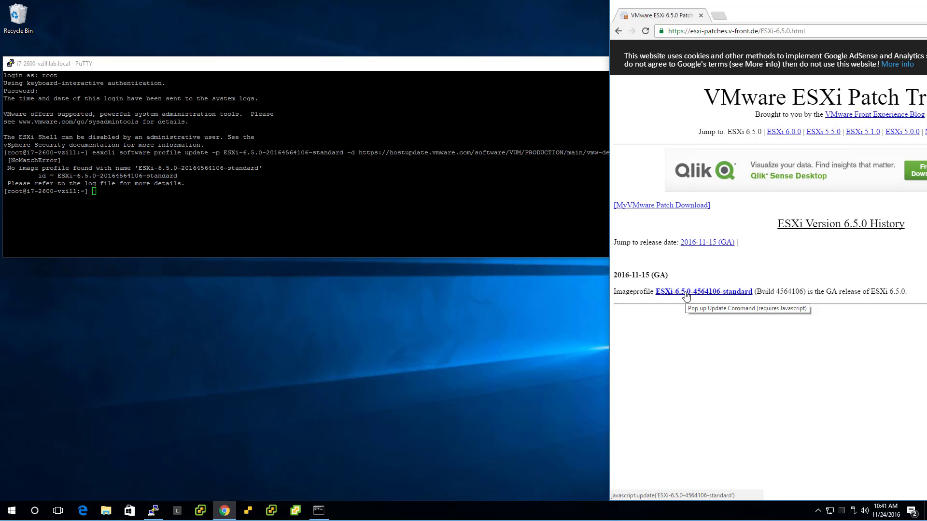
{"action": "mouse_move", "coordinate": [755, 292]}
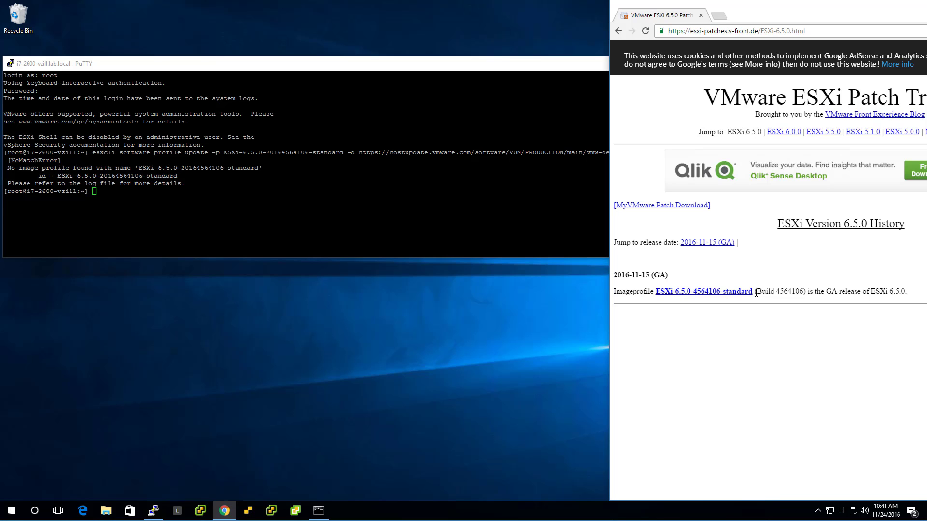
{"action": "left_click", "coordinate": [354, 509]}
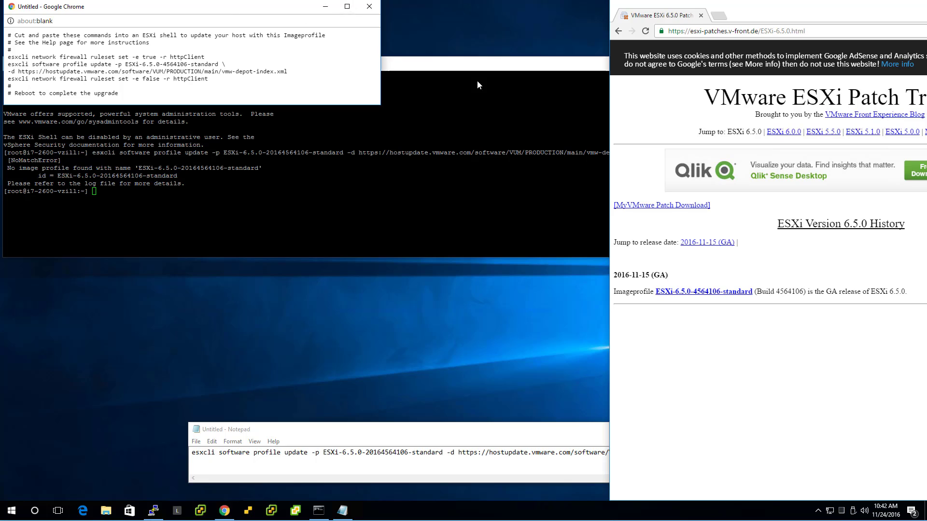
{"action": "left_click", "coordinate": [704, 291]}
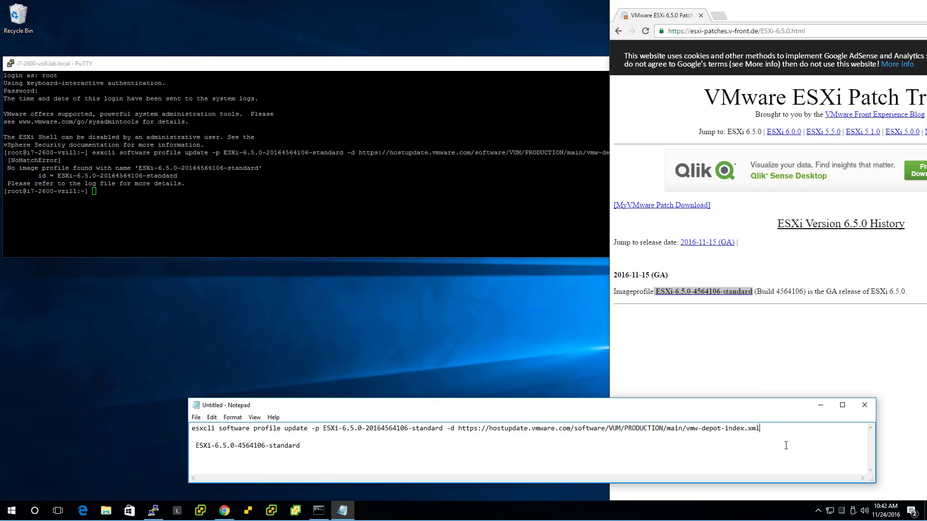
{"action": "type", "text": "esxcli software profile update -p ESXi-6.5.0-20164564106-standard -d https://hostupdate.vmware.com/software/VUM/PRODUCTION/main/vmw-depot-index.xml"}
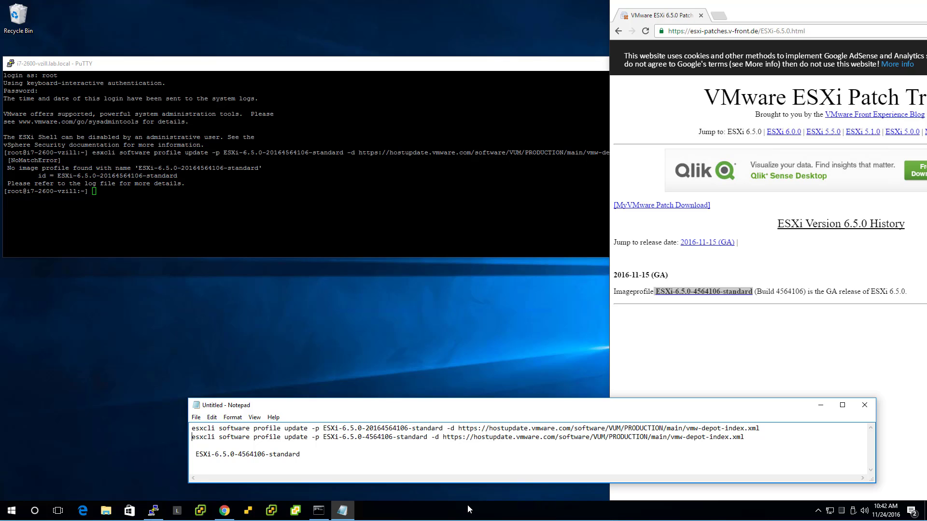
{"action": "triple_click", "coordinate": [468, 437]}
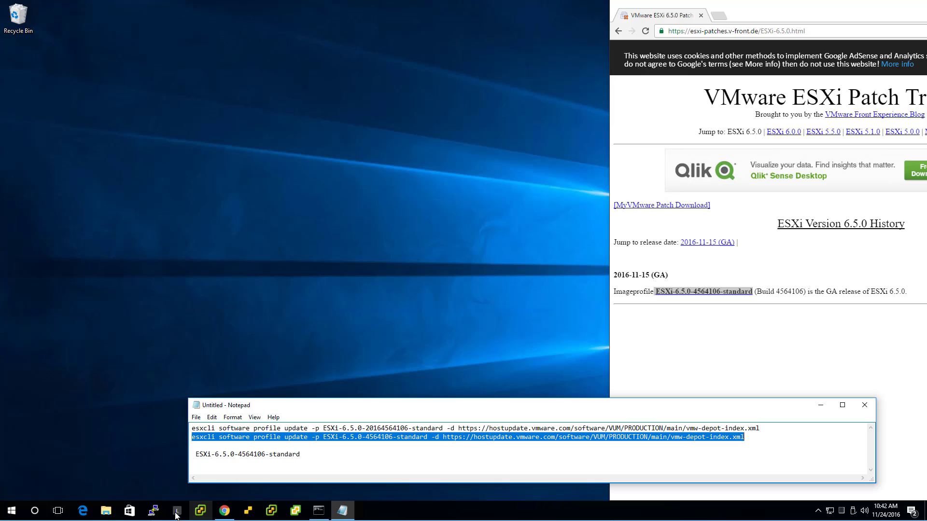
Reconnect a root SSH session and run the corrected ESXi-6.5.0-4564106-standard profile update against the online depot.
{"action": "left_click", "coordinate": [153, 510]}
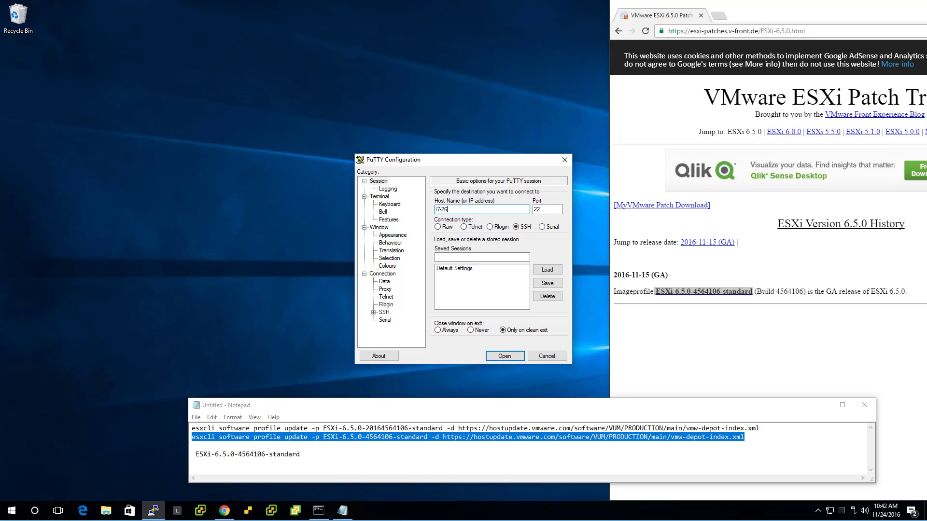
{"action": "type", "text": "00-vzill"}
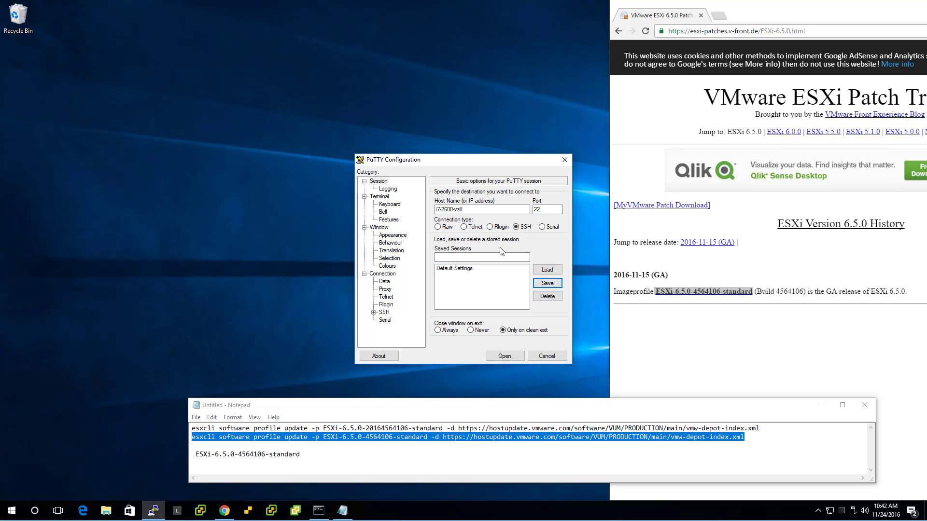
{"action": "left_click", "coordinate": [503, 357]}
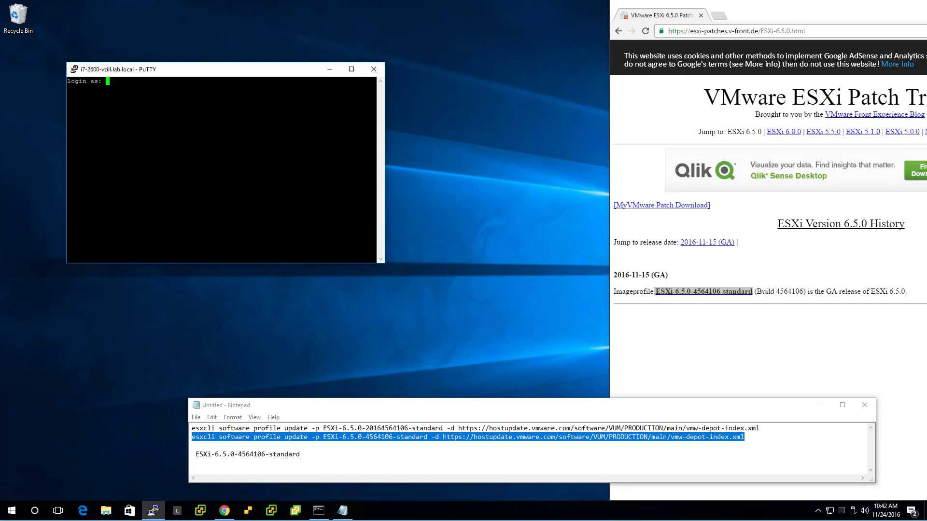
{"action": "type", "text": "root"}
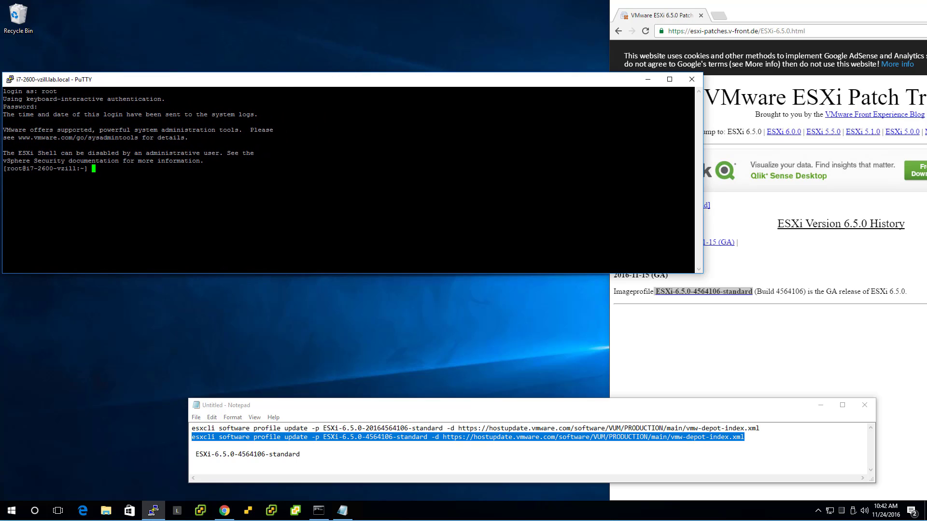
{"action": "type", "text": "esxcli software profile update -p ESXi-6.5.0-4564106-standard -d https://hostupdate.vmware.com/software/VUM/PRODUCTION/main/vmw-depot-index.xml"}
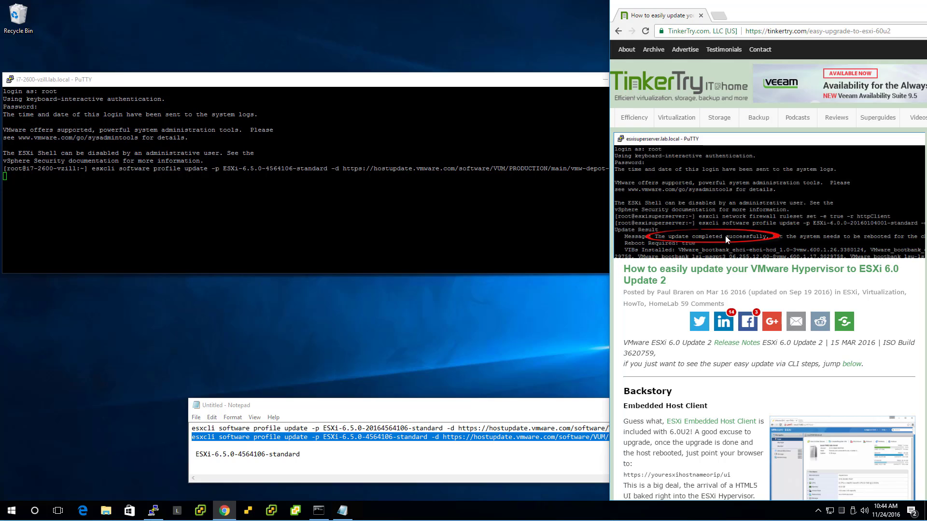
{"action": "mouse_move", "coordinate": [710, 196]}
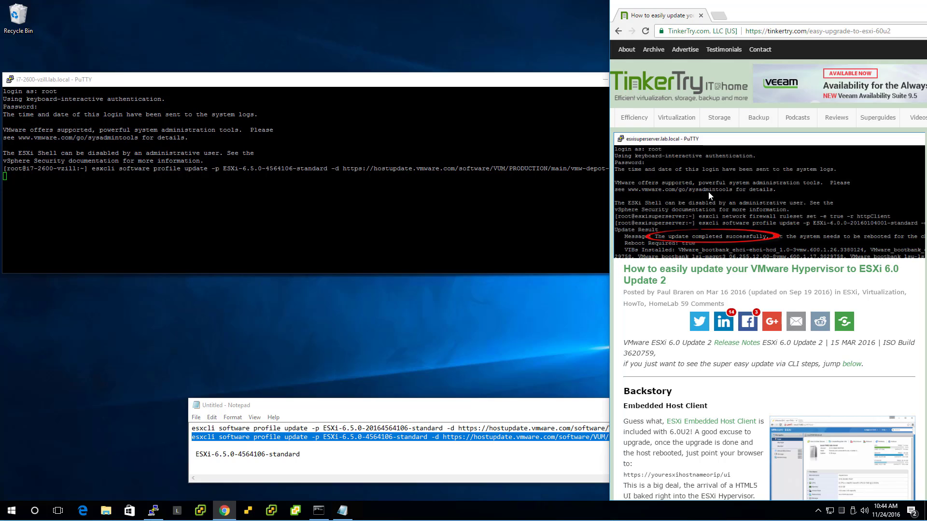
{"action": "mouse_move", "coordinate": [762, 222]}
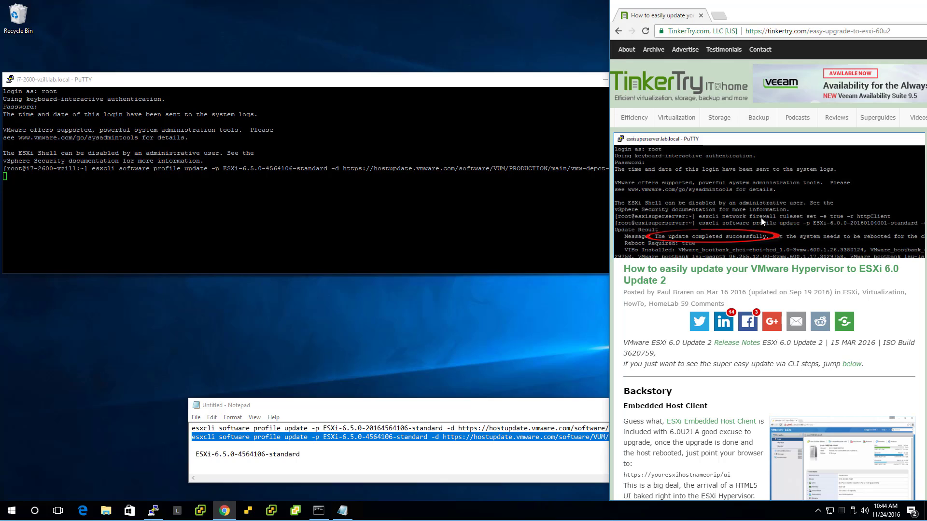
{"action": "mouse_move", "coordinate": [725, 225]}
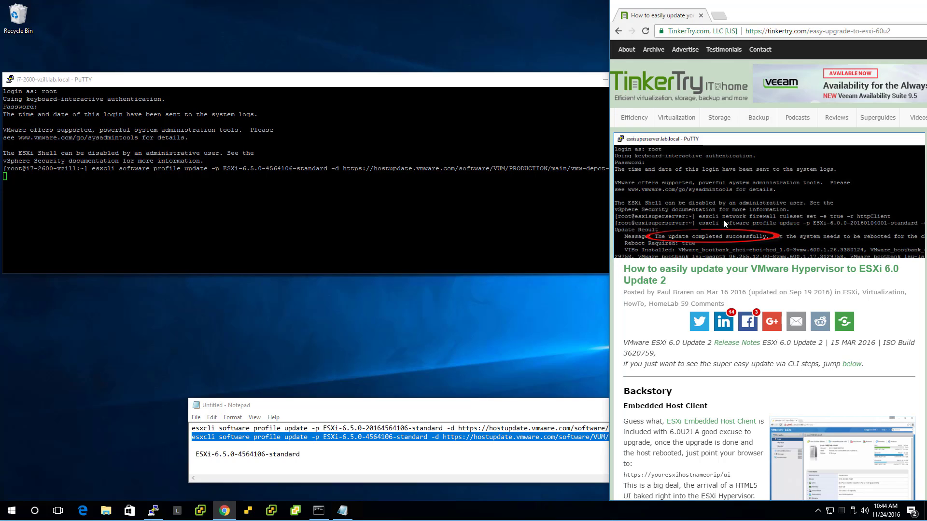
{"action": "mouse_move", "coordinate": [821, 220]}
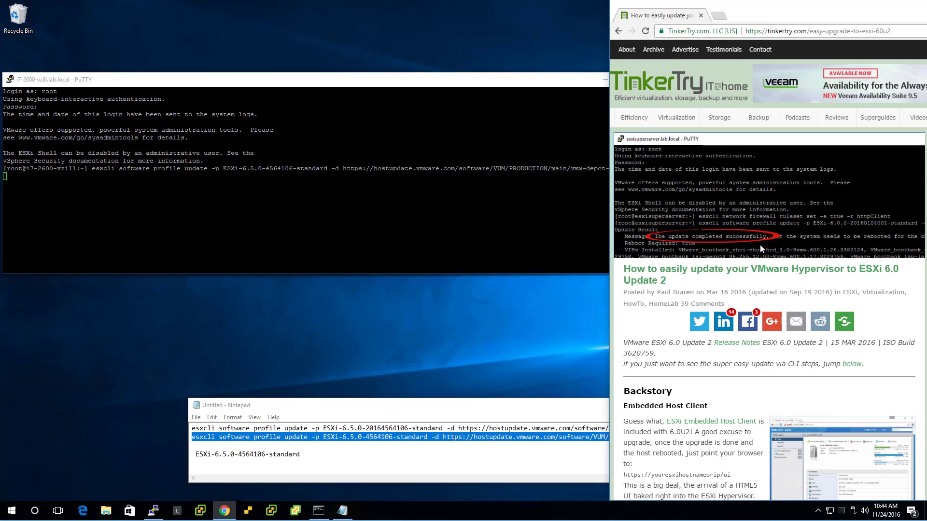
{"action": "mouse_move", "coordinate": [691, 239]}
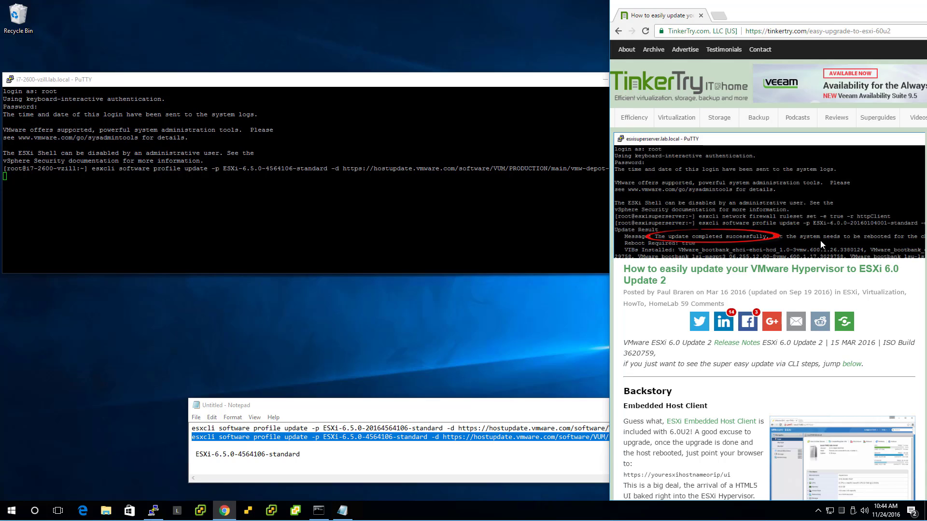
{"action": "mouse_move", "coordinate": [822, 241]}
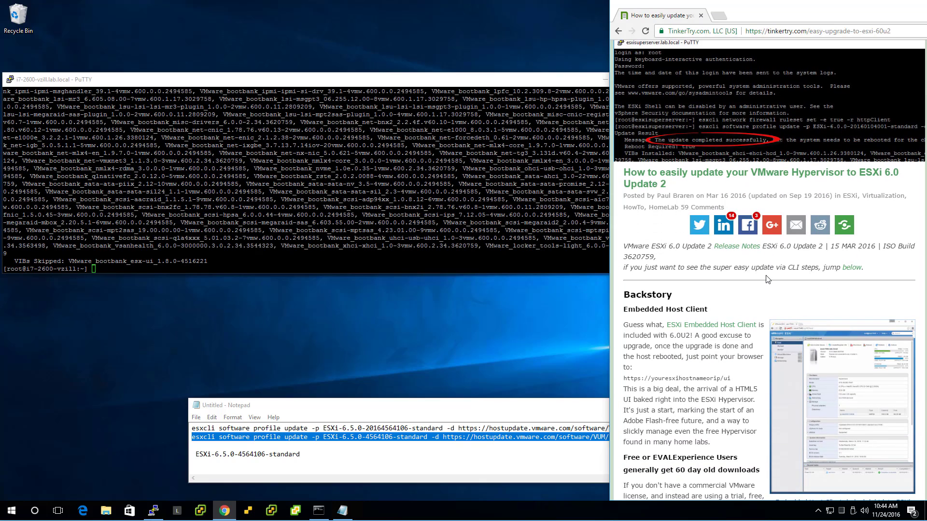
Scroll the TinkerTry article down to the 'Yep, it worked!' screenshot and video section.
{"action": "scroll", "scroll_direction": "down", "scroll_amount": 3}
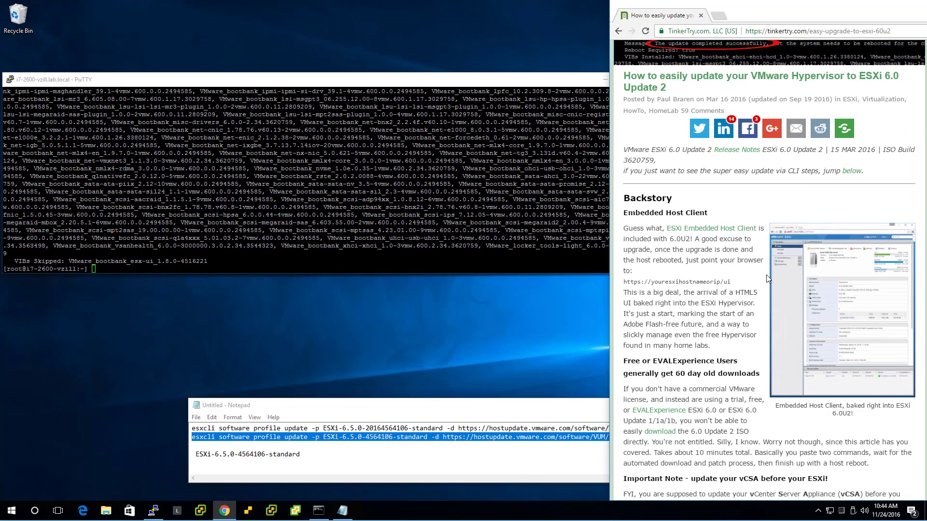
{"action": "scroll", "scroll_direction": "down", "scroll_amount": 3}
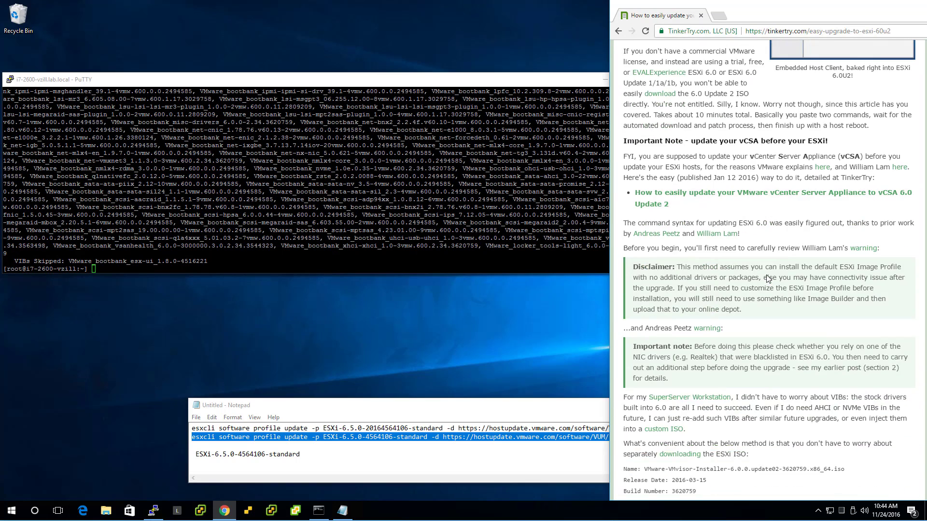
{"action": "scroll", "scroll_direction": "down", "scroll_amount": 3}
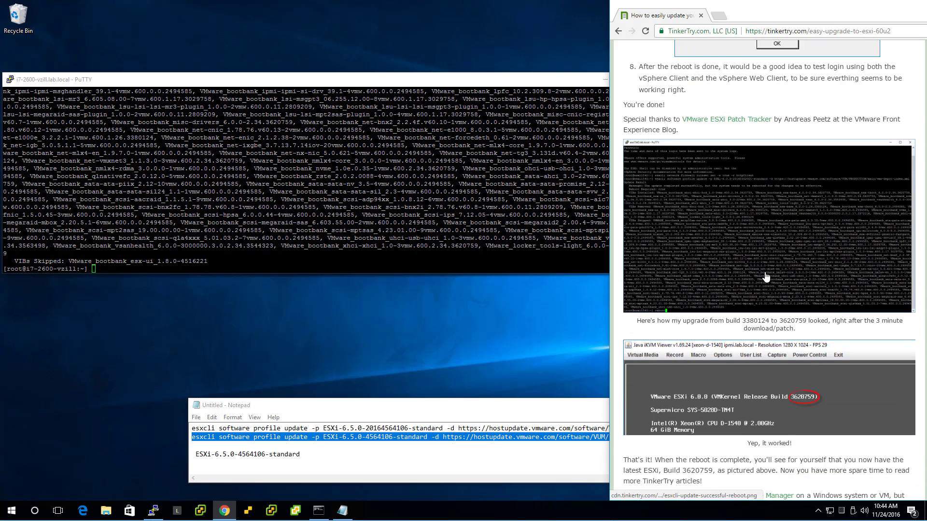
{"action": "scroll", "scroll_direction": "down", "scroll_amount": 3}
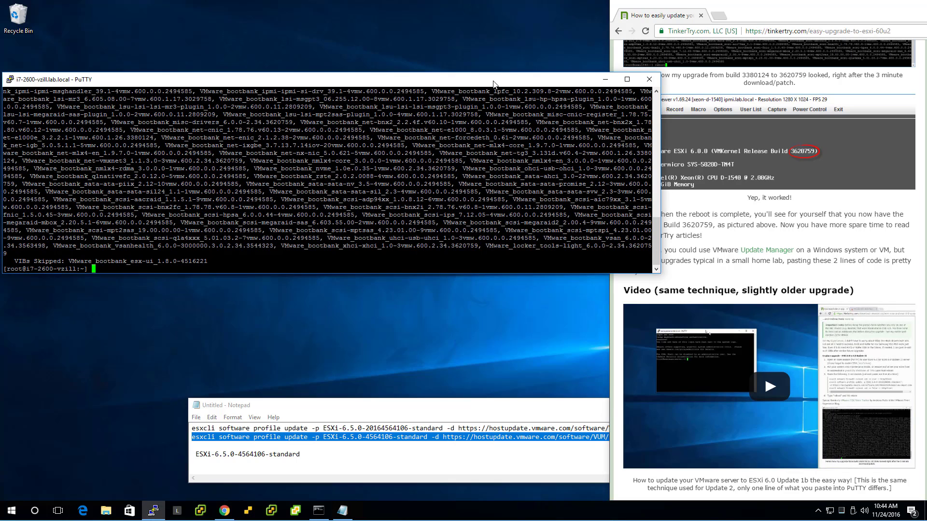
{"action": "mouse_move", "coordinate": [616, 314]}
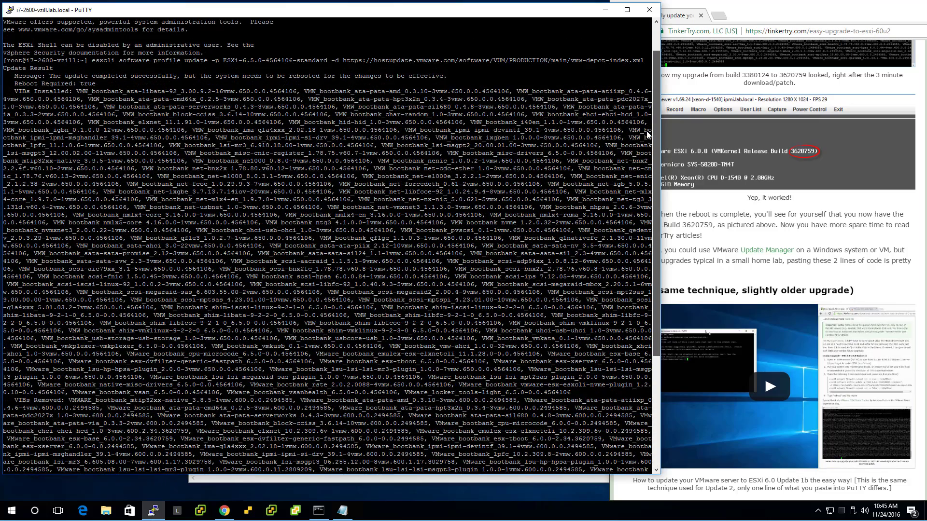
Read 'The update completed successfully' in the output, then run reboot on the host.
{"action": "scroll", "scroll_direction": "down", "scroll_amount": 3}
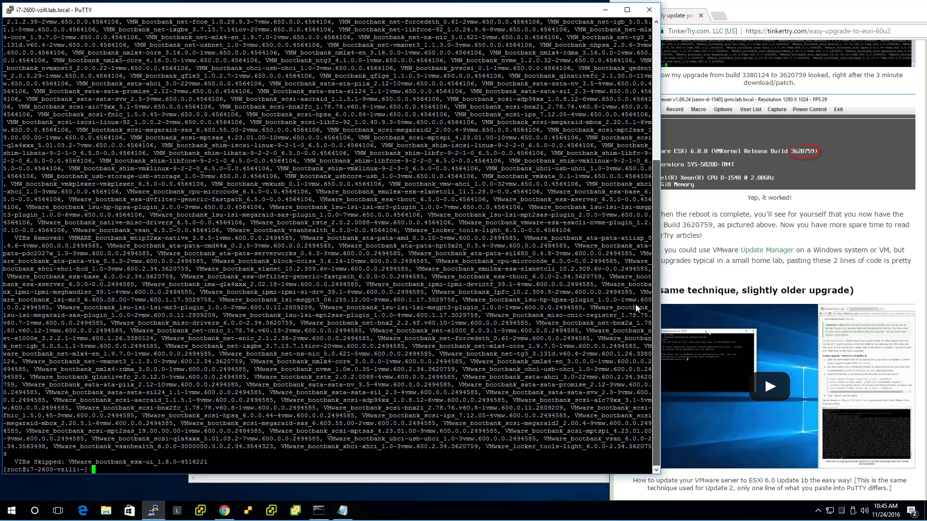
{"action": "mouse_move", "coordinate": [814, 319]}
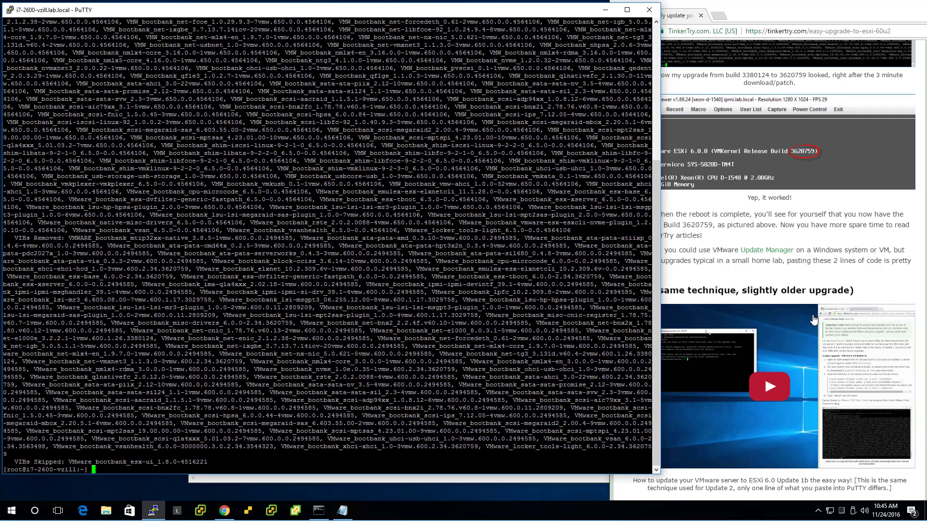
{"action": "mouse_move", "coordinate": [784, 260]}
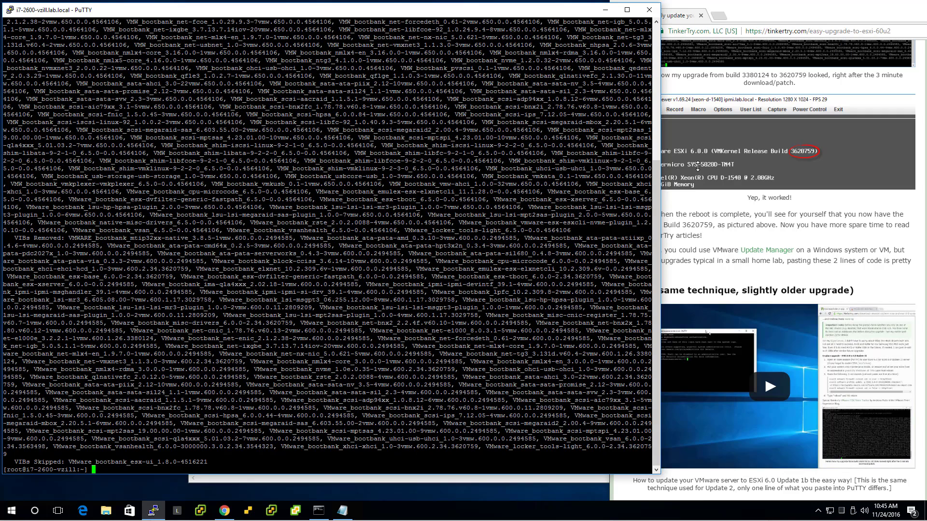
{"action": "mouse_move", "coordinate": [558, 199]}
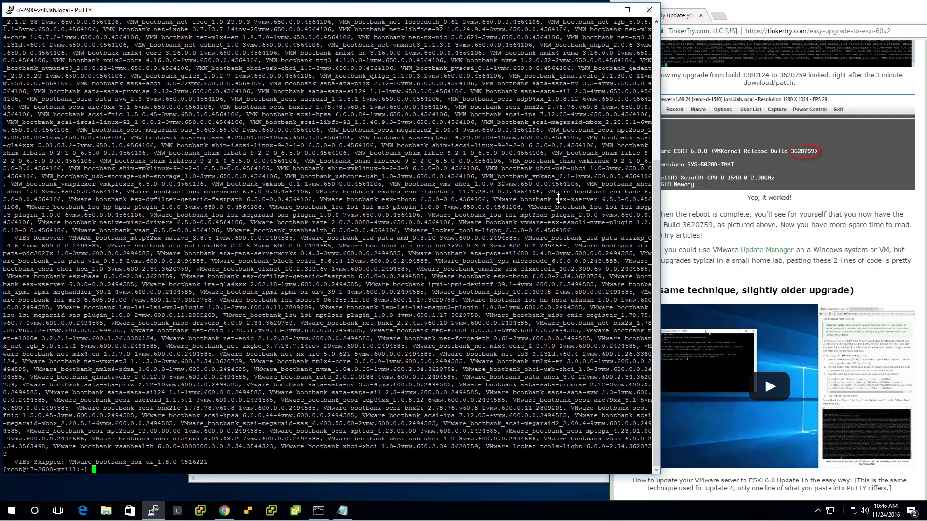
{"action": "type", "text": "re"}
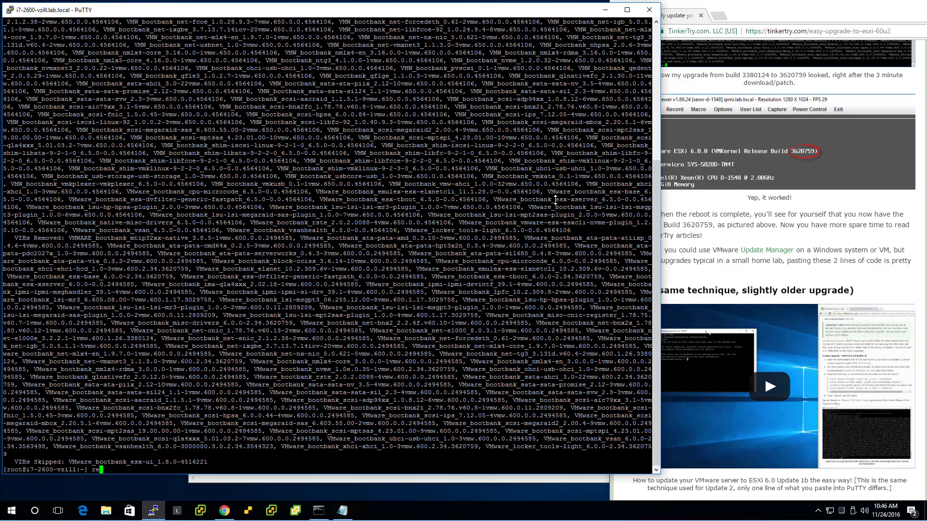
{"action": "type", "text": "reboot"}
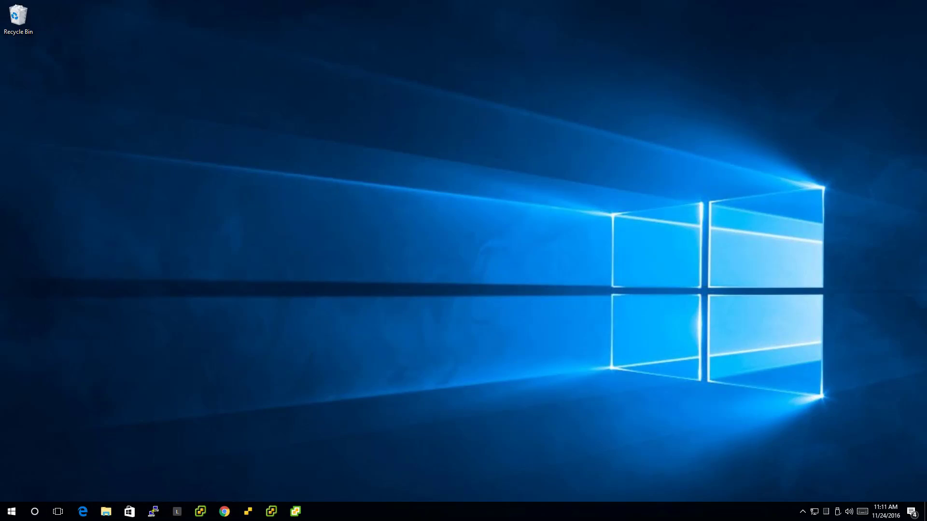
Log in to the host's /ui Host Client as root, showing version 6.5.0 build 4564106.
{"action": "left_click", "coordinate": [224, 512]}
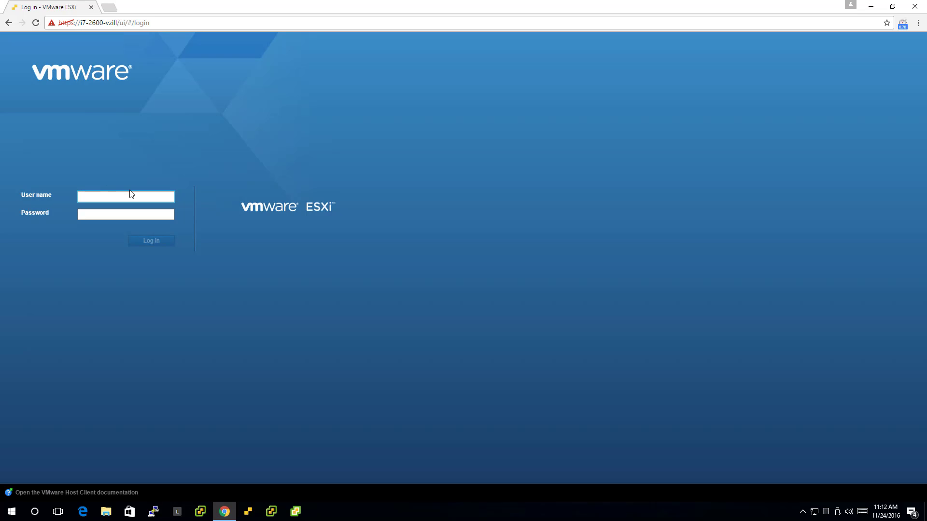
{"action": "type", "text": "root"}
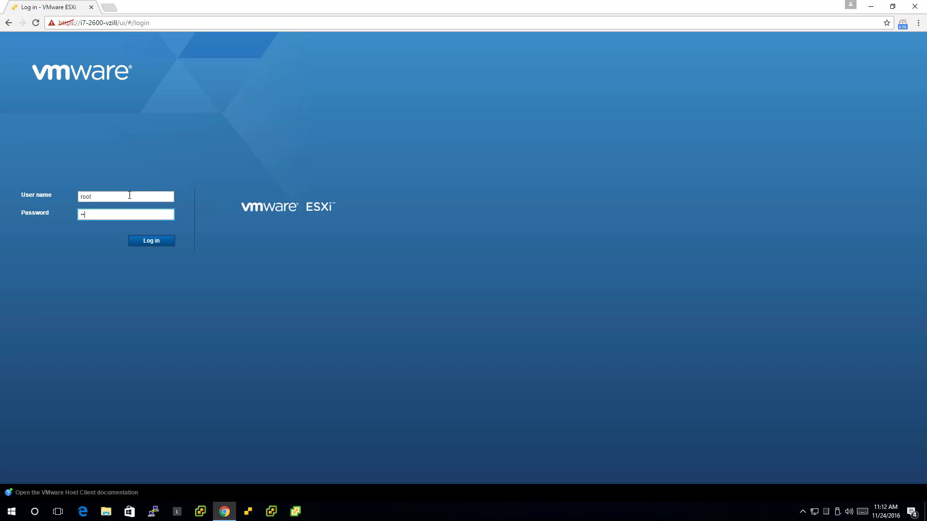
{"action": "left_click", "coordinate": [150, 241]}
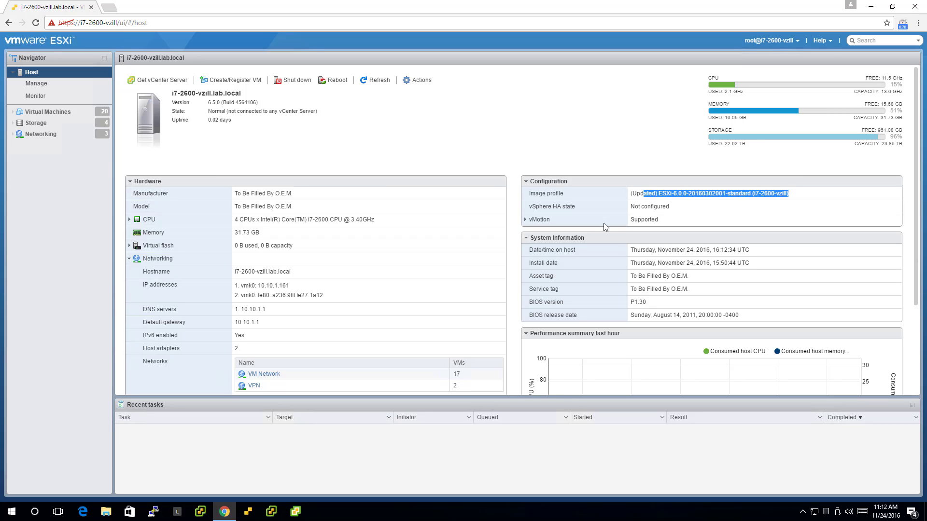
{"action": "mouse_move", "coordinate": [582, 305]}
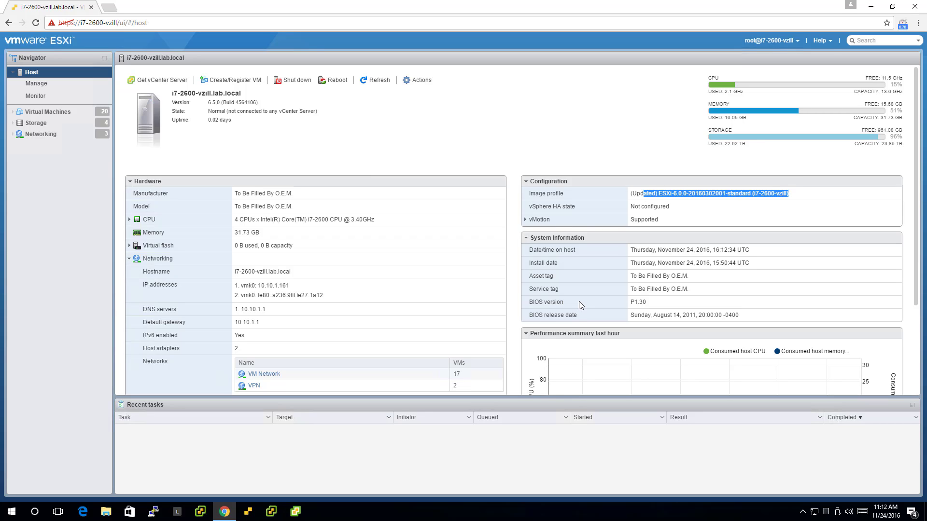
{"action": "mouse_move", "coordinate": [538, 362]}
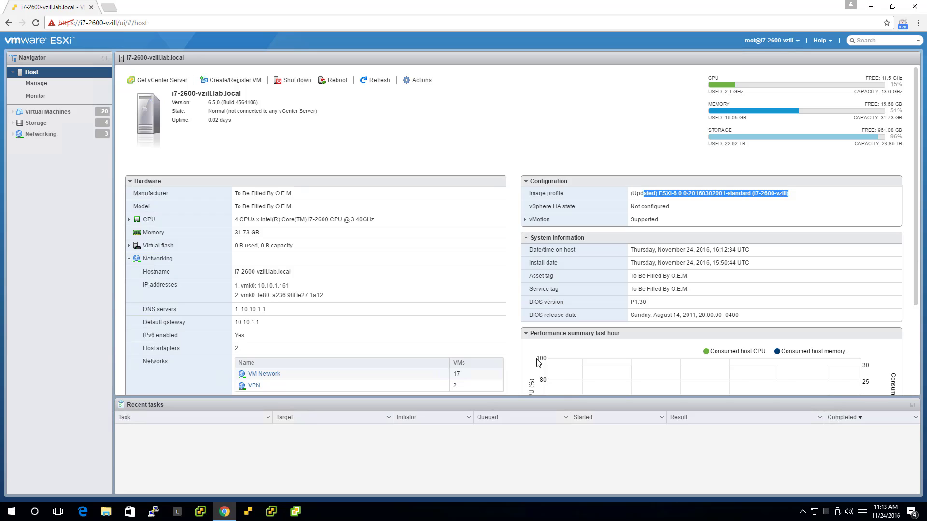
{"action": "mouse_move", "coordinate": [94, 287]}
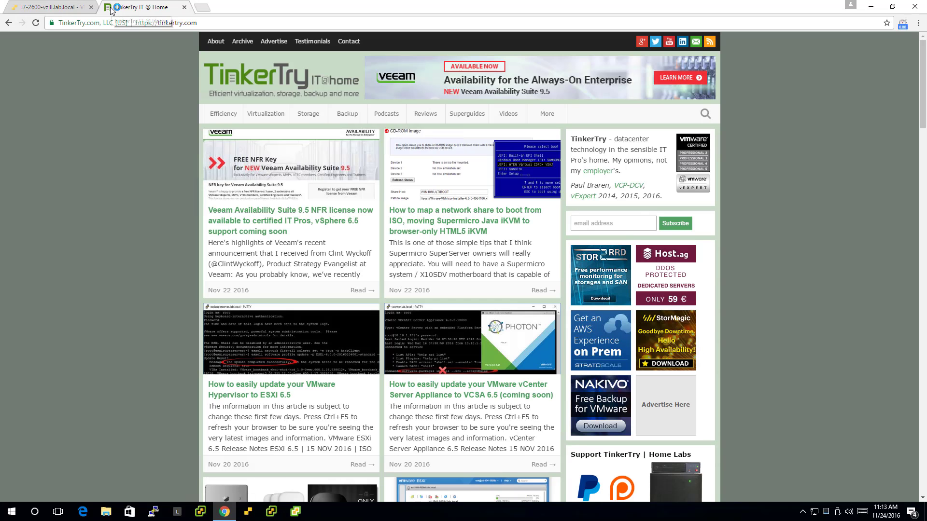
Scroll the TinkerTry home page down through its ESXi 6.5 and vSphere 6.5 posts.
{"action": "scroll", "scroll_direction": "down", "scroll_amount": 3}
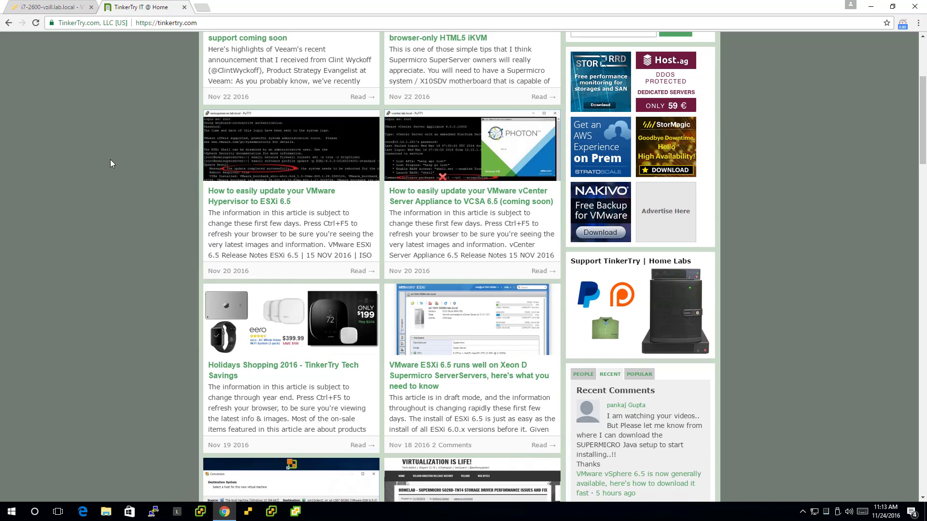
{"action": "scroll", "scroll_direction": "down", "scroll_amount": 3}
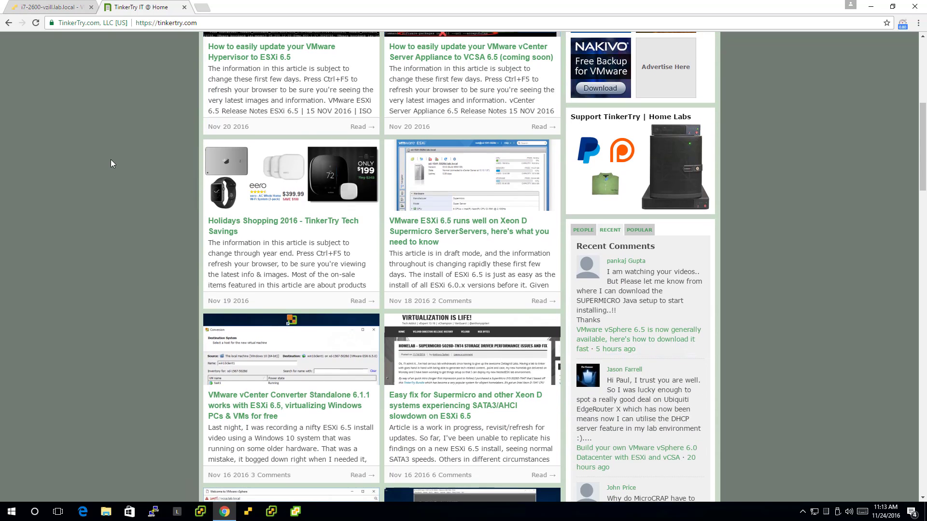
{"action": "scroll", "scroll_direction": "down", "scroll_amount": 3}
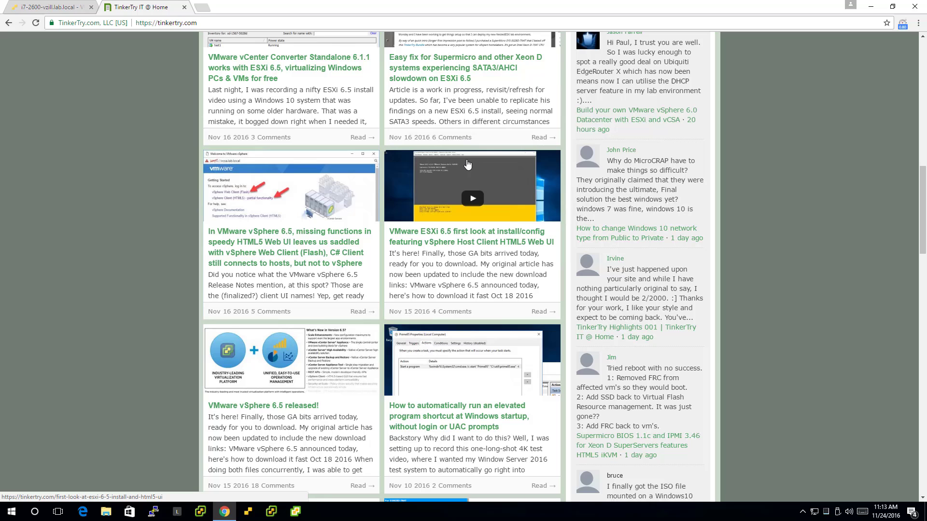
{"action": "mouse_move", "coordinate": [495, 240]}
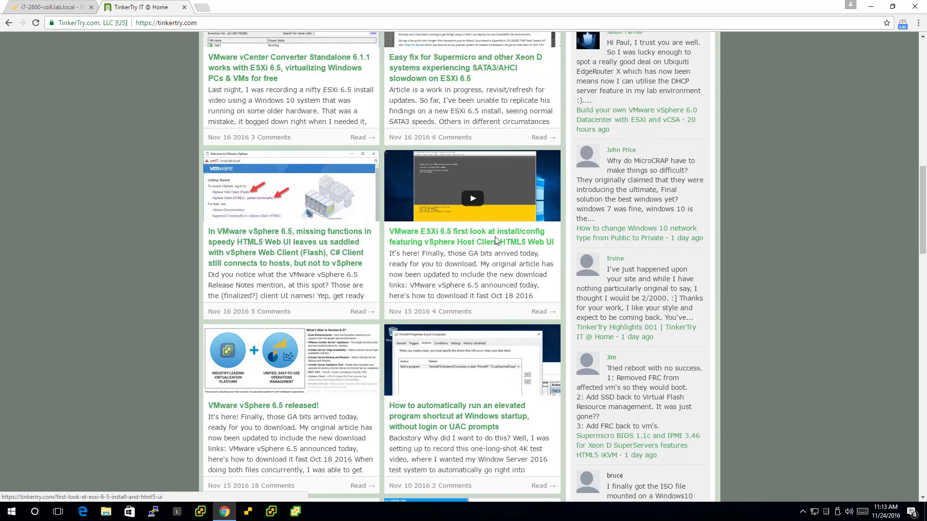
{"action": "mouse_move", "coordinate": [519, 247]}
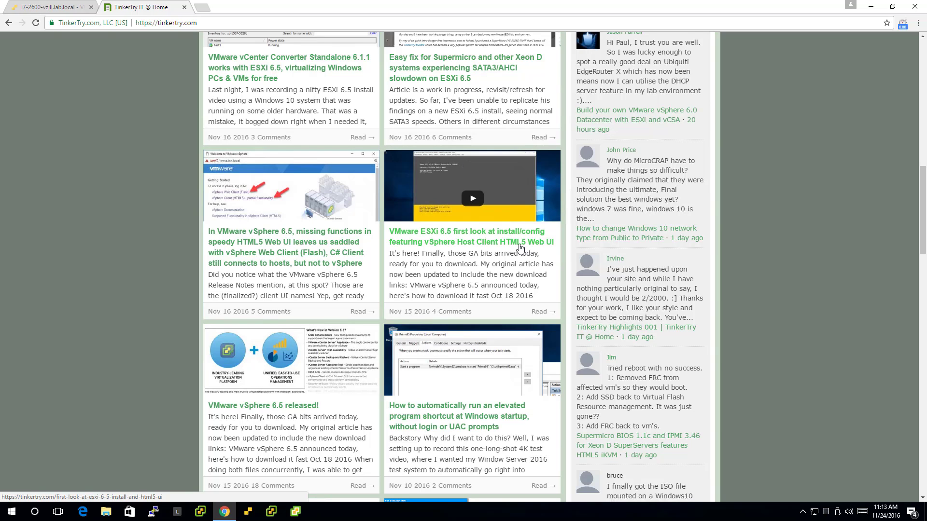
{"action": "mouse_move", "coordinate": [519, 248]}
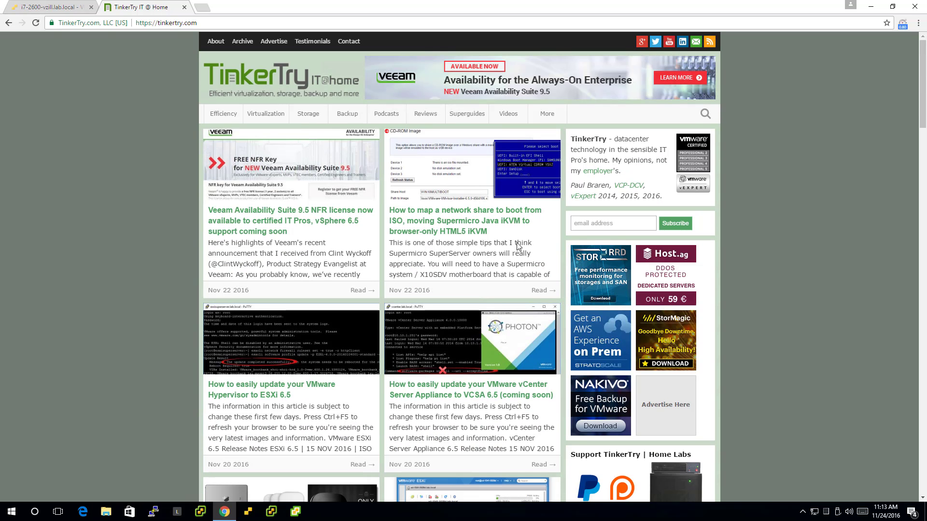
{"action": "mouse_move", "coordinate": [802, 9]}
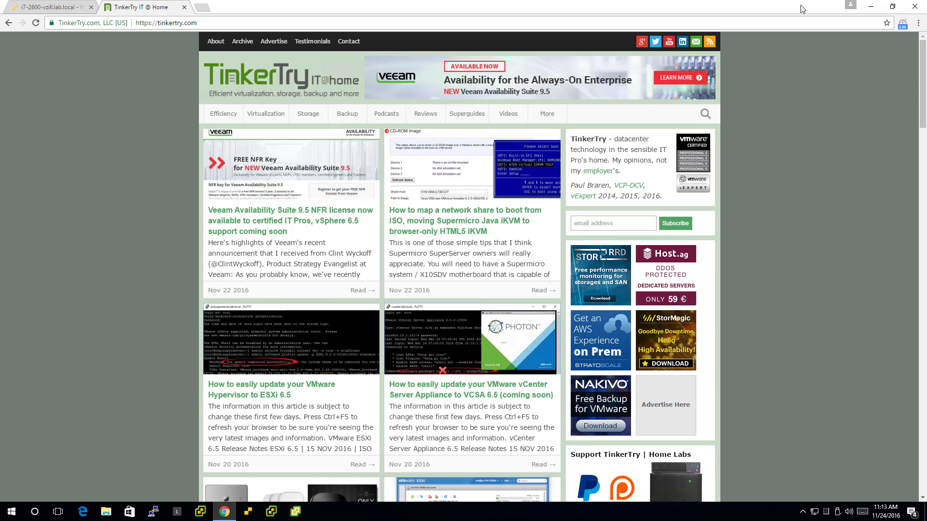